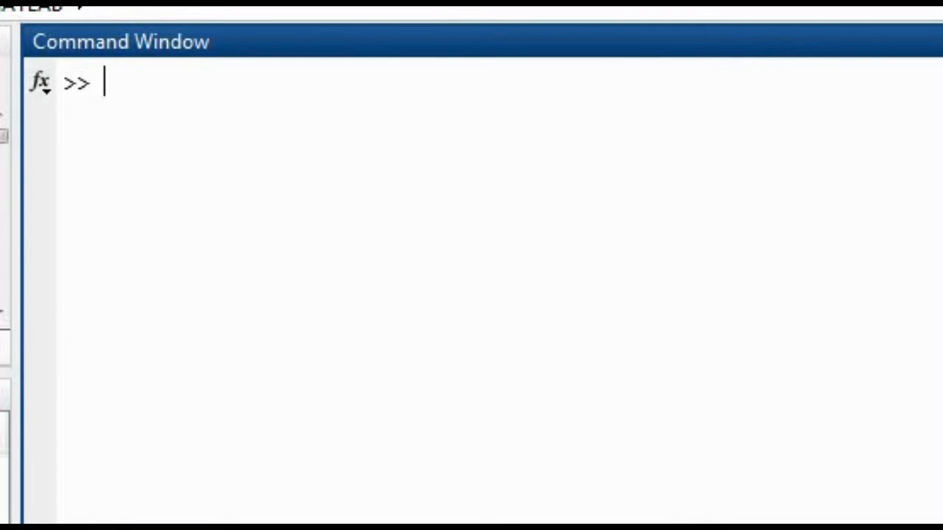
- Evaluate 5+6 in the Command Window, getting ans = 11
{"action": "type", "text": "5+"}
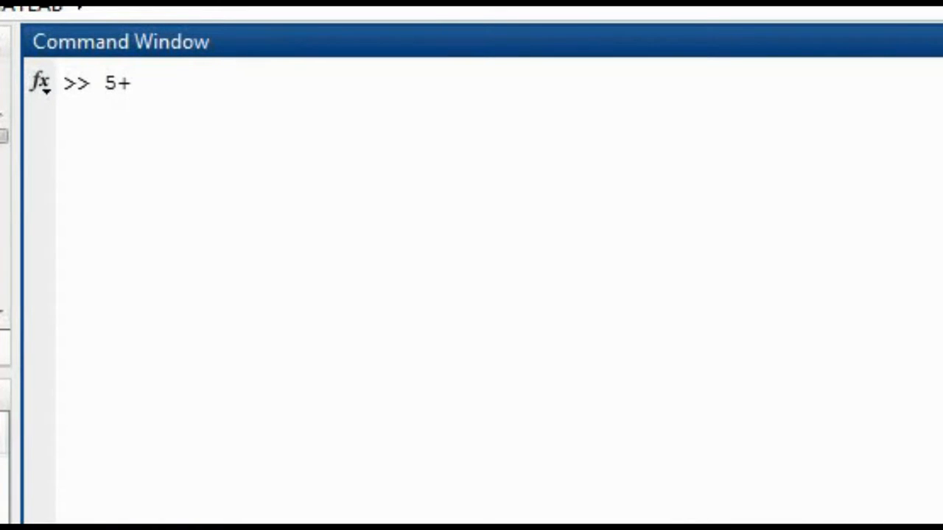
{"action": "key", "text": "Return"}
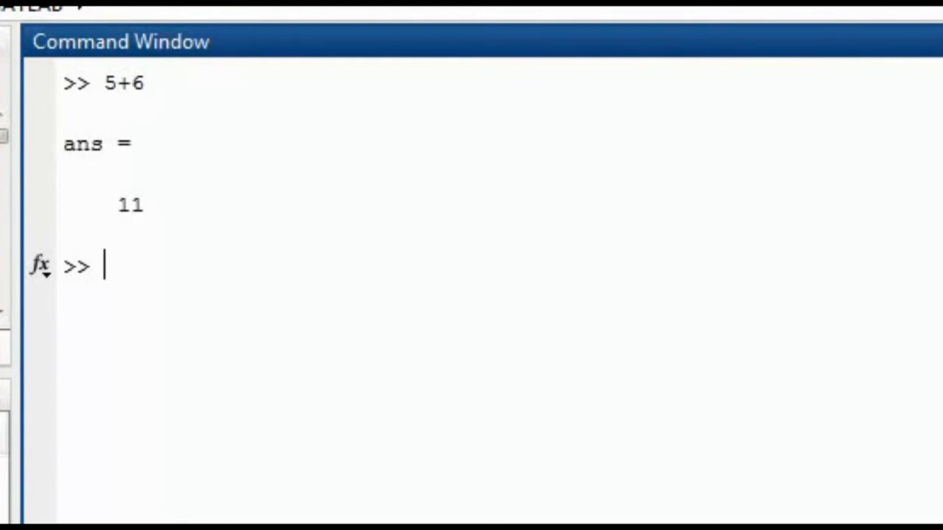
- Create random 5×5 matrix A with A=rand(5,5)
{"action": "type", "text": "A="}
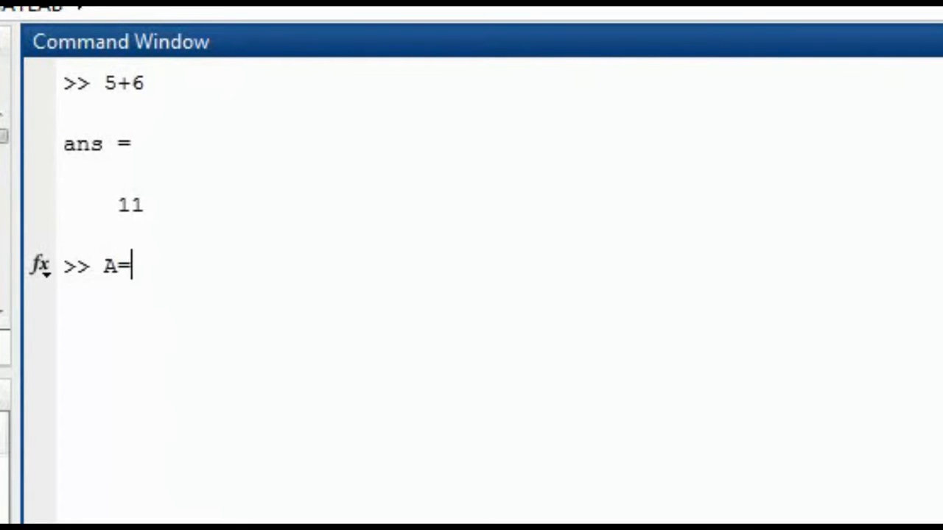
{"action": "type", "text": "rand("}
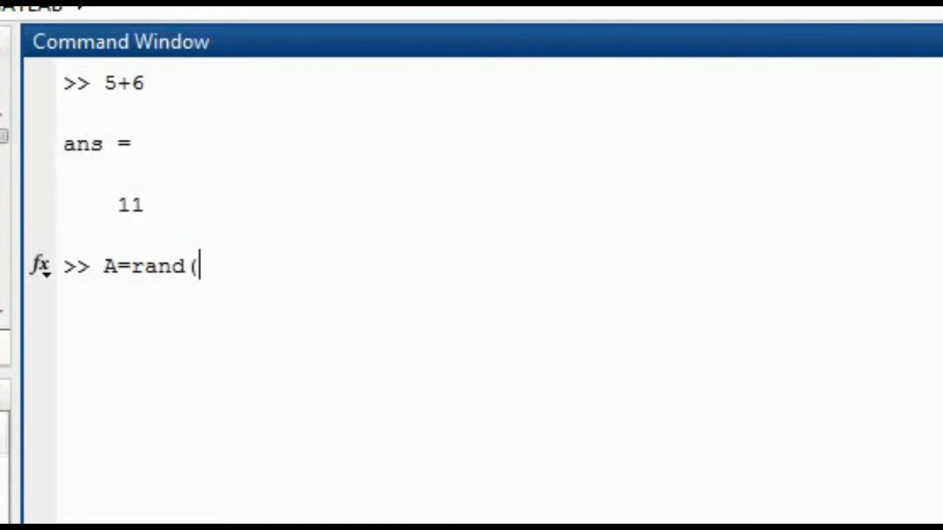
{"action": "type", "text": "5,5)"}
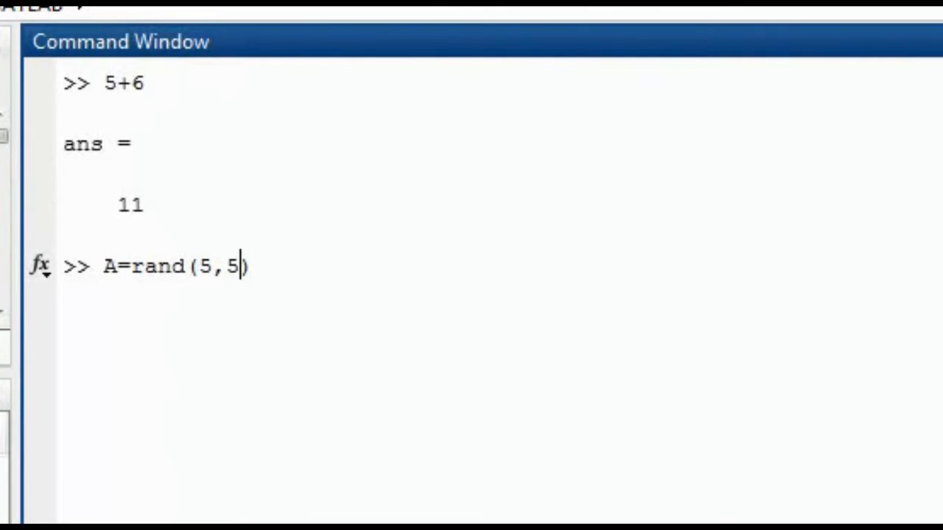
{"action": "key", "text": "Return"}
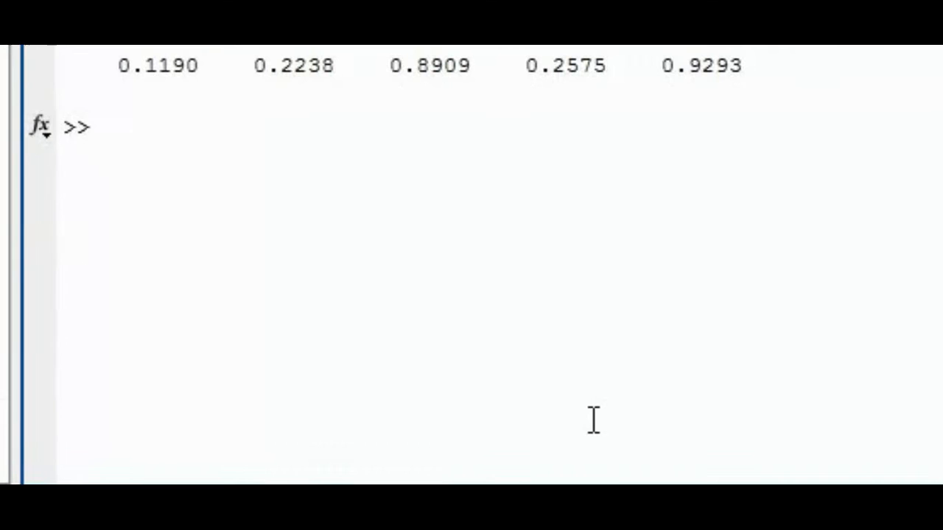
- Create random 5×5 matrix B with B=rand(5,5) and begin the A+ expression
{"action": "type", "text": "B=rand();"}
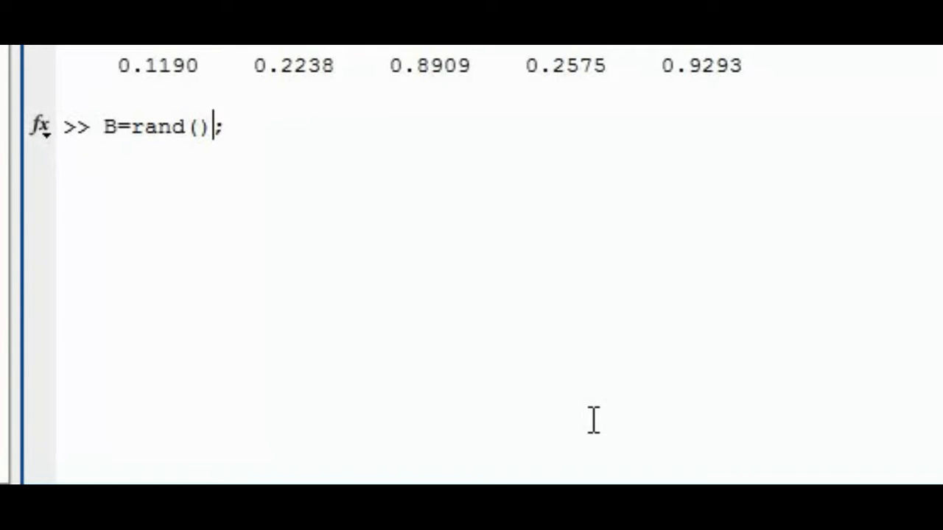
{"action": "type", "text": "5,5"}
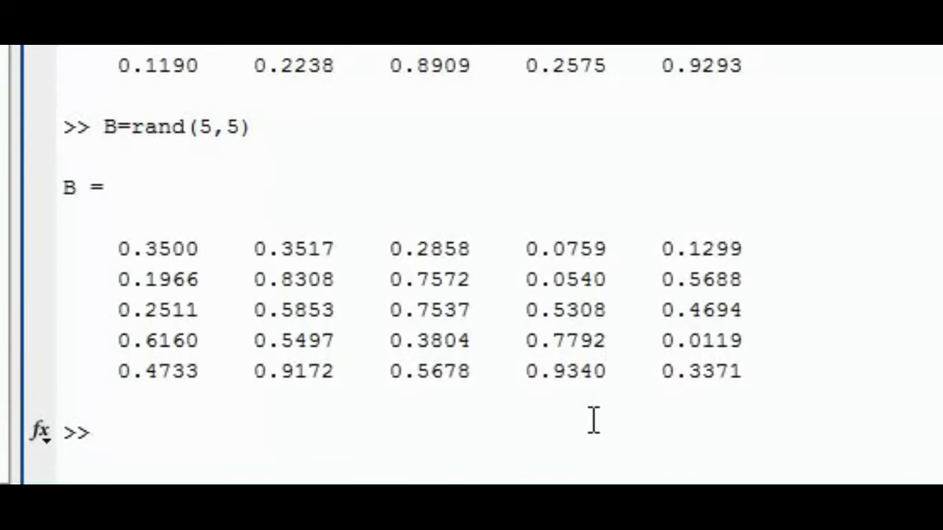
{"action": "type", "text": "A+"}
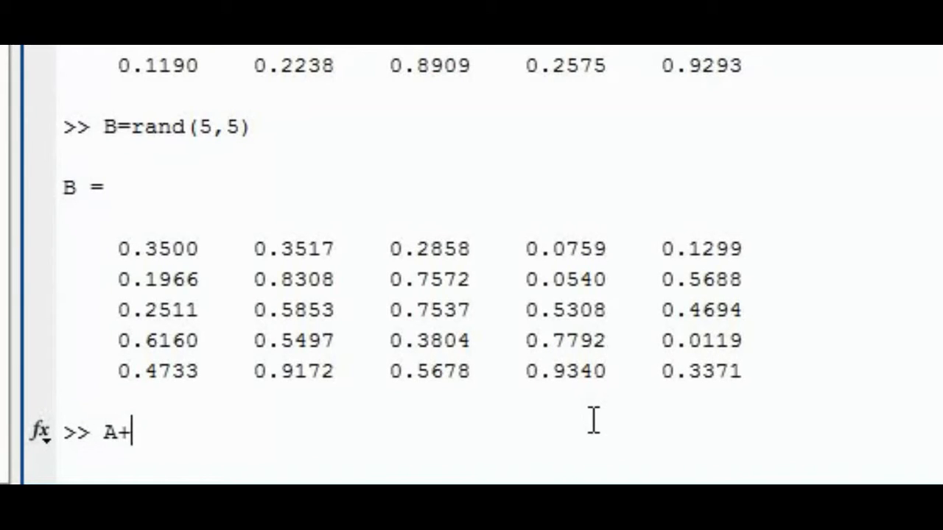
- Compute A+B, A-B and A*B, each returning a 5×5 result
{"action": "type", "text": "B"}
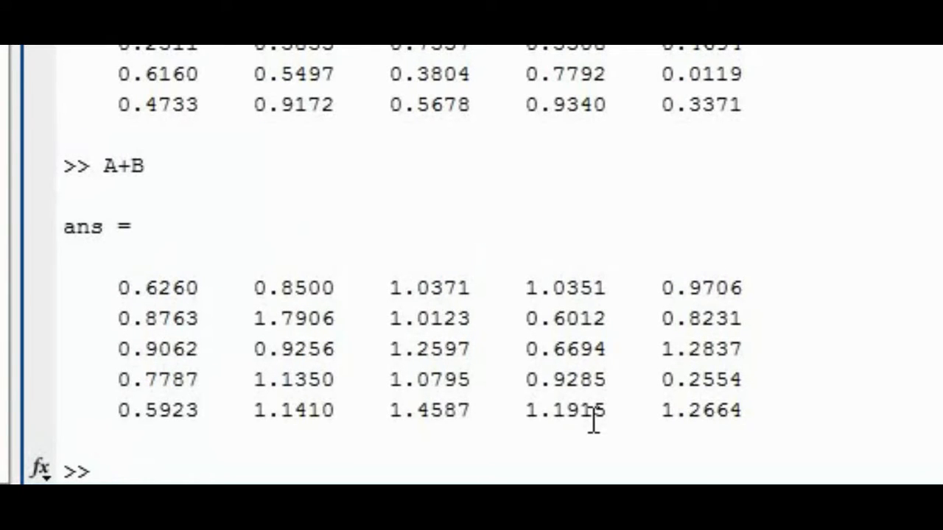
{"action": "type", "text": "A-B"}
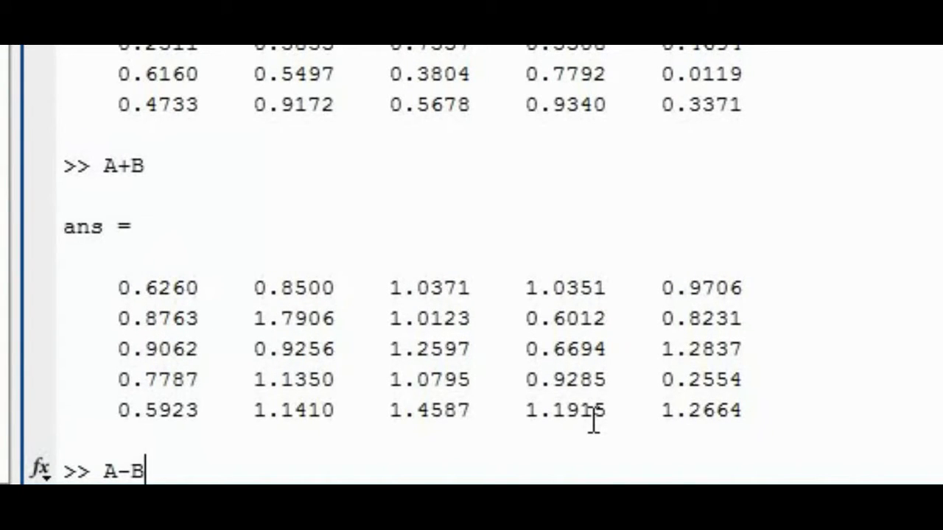
{"action": "key", "text": "Return"}
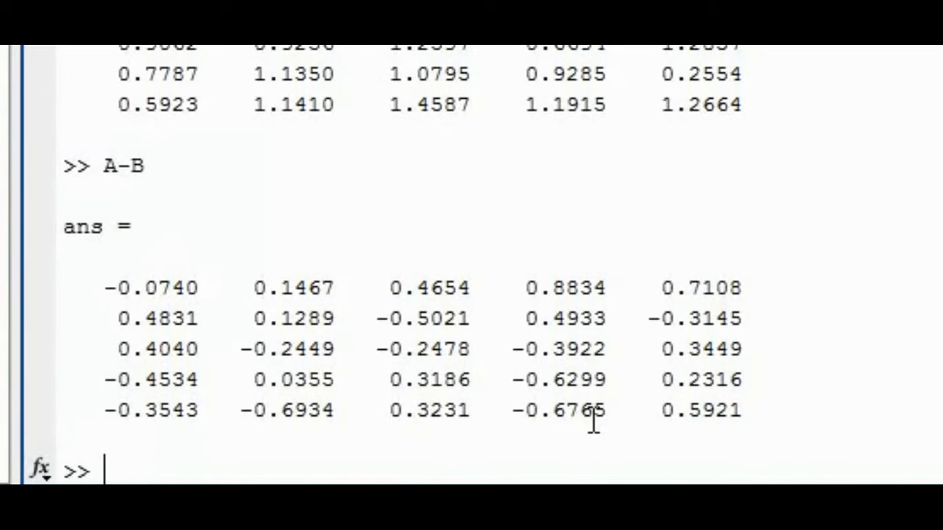
{"action": "type", "text": "A*B"}
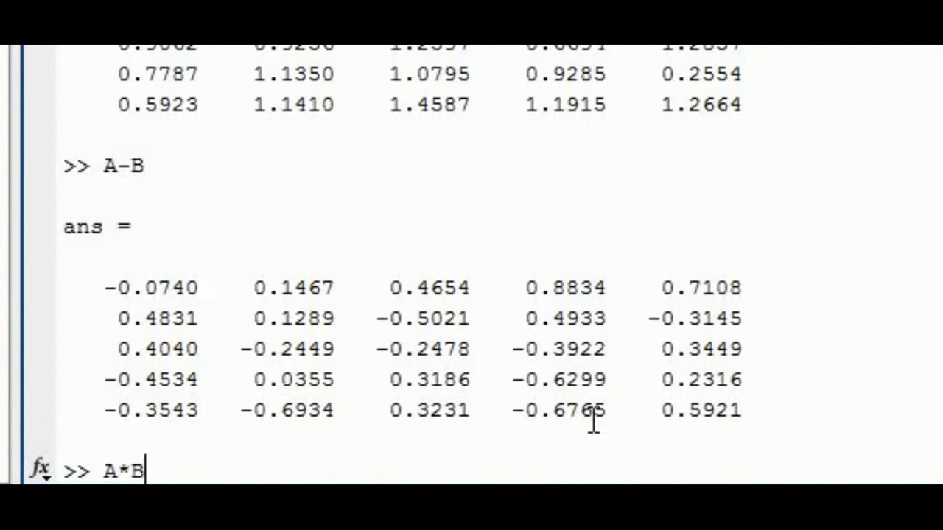
{"action": "key", "text": "Return"}
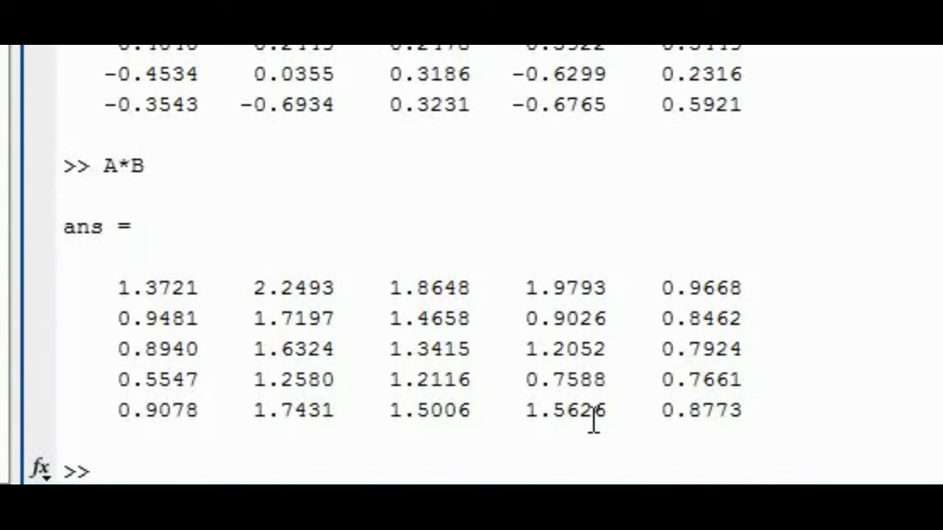